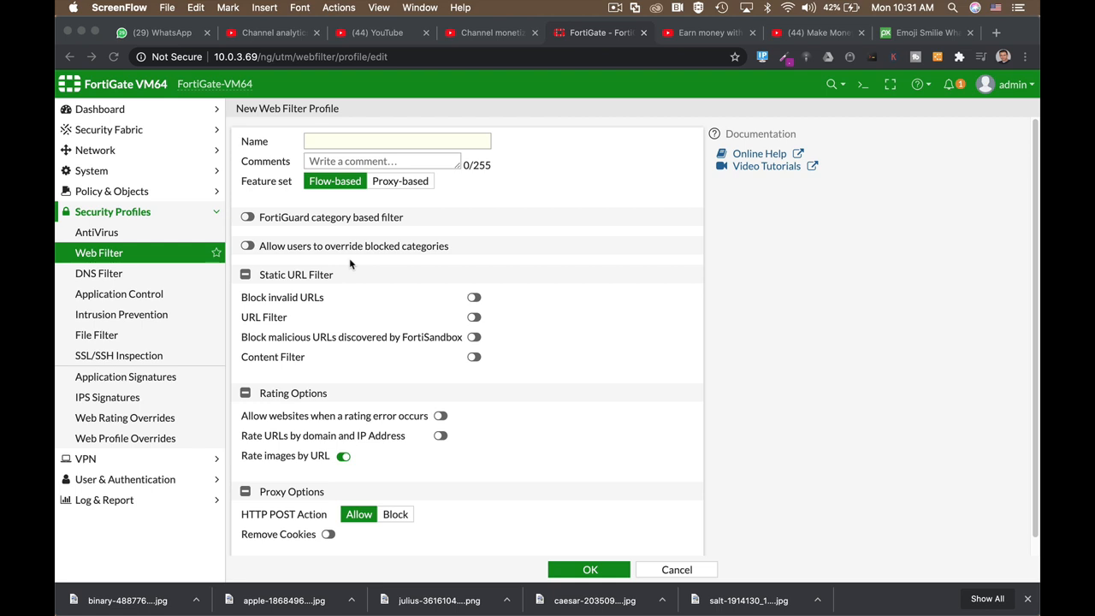
mouse_move(503, 251)
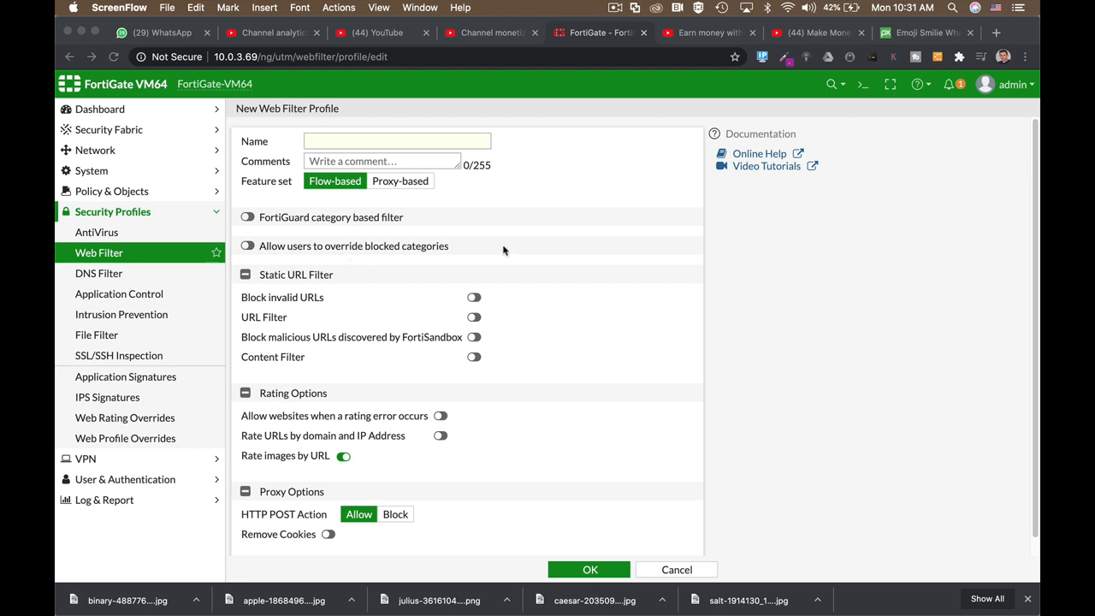
mouse_move(533, 288)
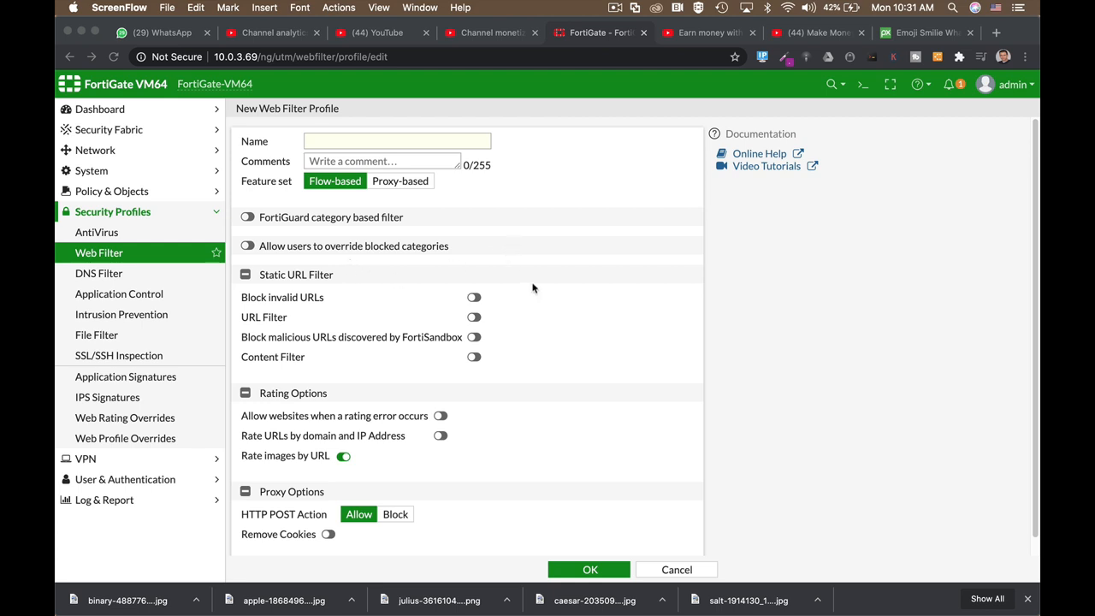
mouse_move(542, 319)
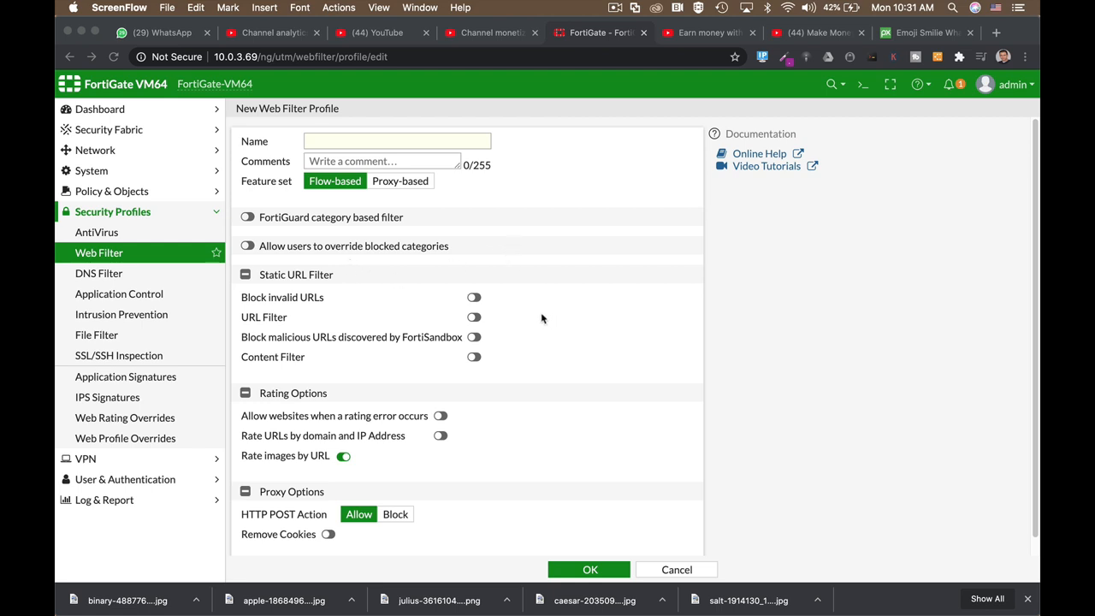